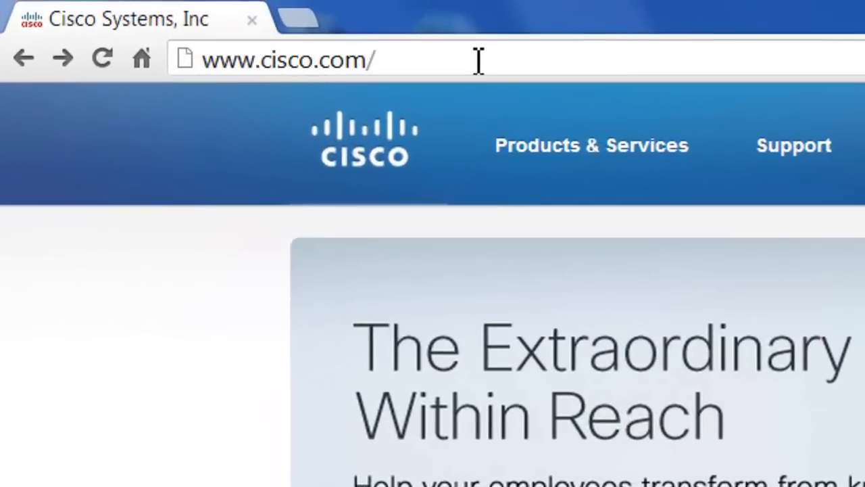
- Load the Cisco.com login page from the go/ccw short address
{"action": "type", "text": "go/ccw"}
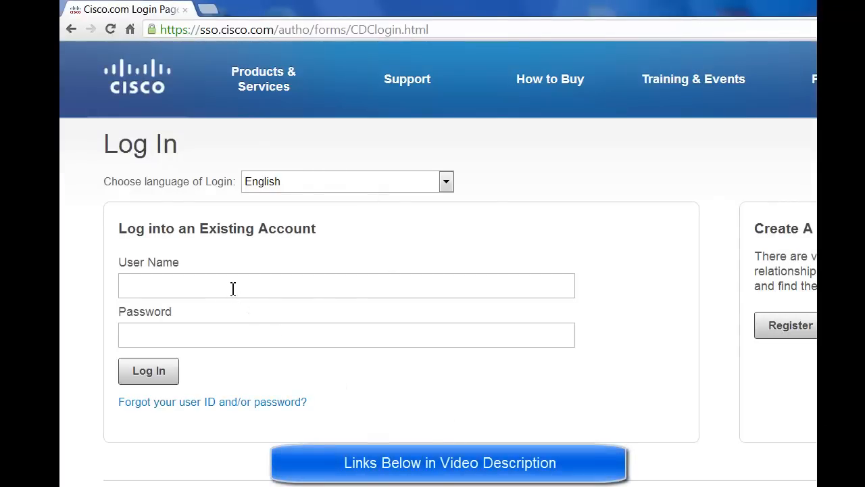
- Enter the account user name and password in the Cisco.com login form
{"action": "left_click", "coordinate": [347, 285]}
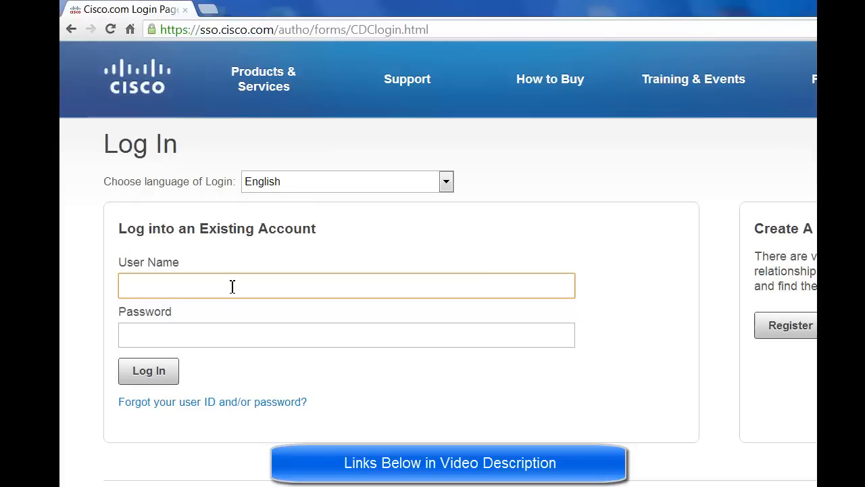
{"action": "type", "text": "ci"}
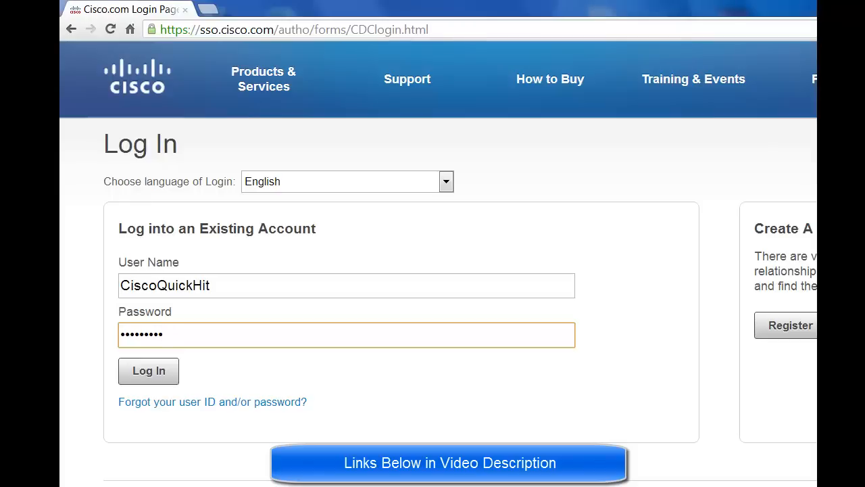
- Log in and land on the Commerce Workspace home page with the Quick Start panel
{"action": "left_click", "coordinate": [149, 371]}
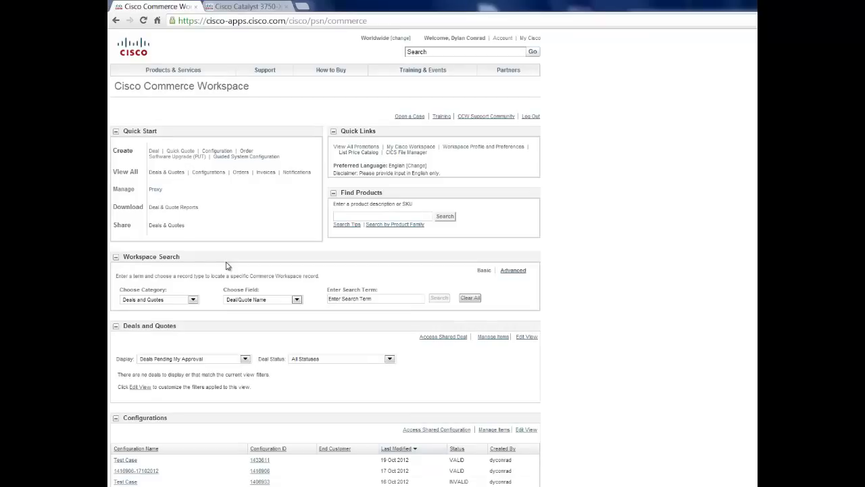
{"action": "mouse_move", "coordinate": [208, 172]}
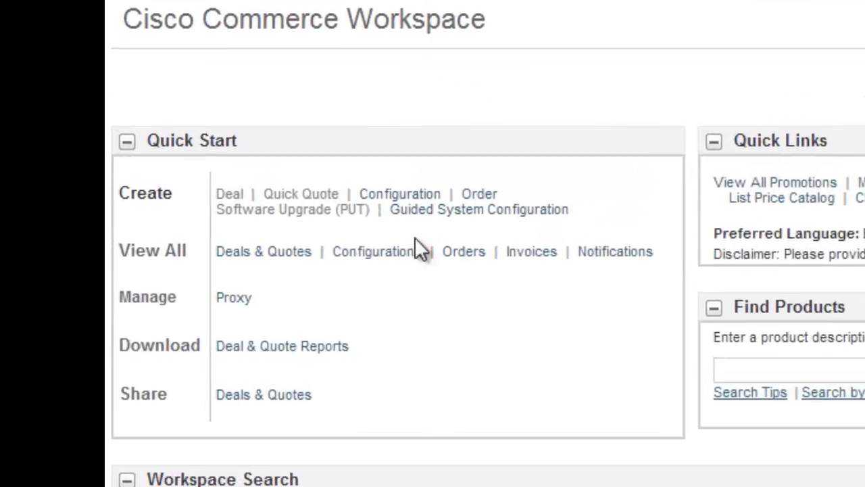
{"action": "mouse_move", "coordinate": [400, 195]}
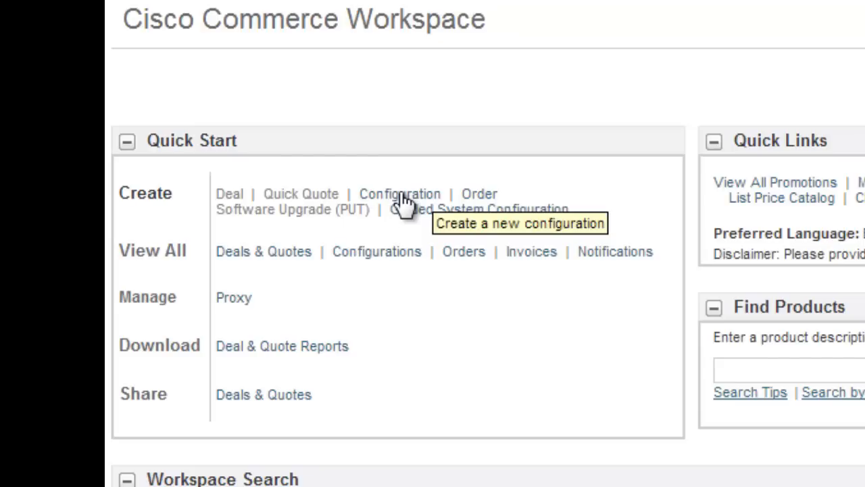
- Create a configuration set via Quick Start and rename it 'Test1'
{"action": "left_click", "coordinate": [400, 194]}
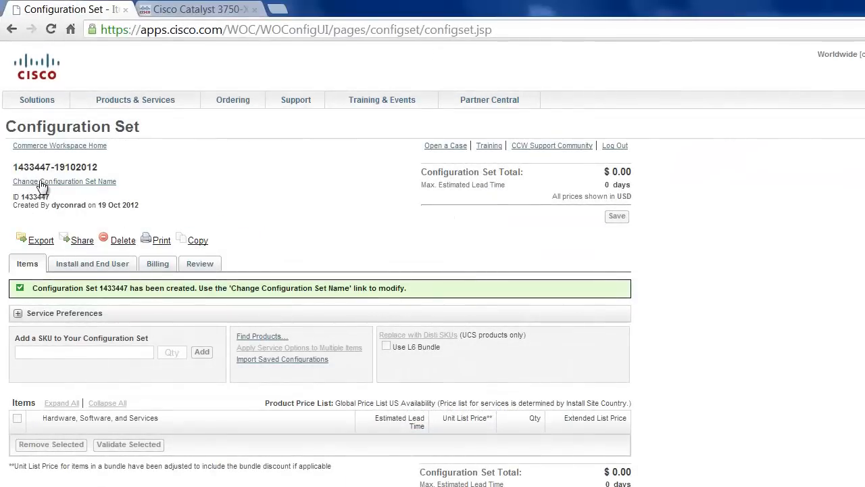
{"action": "mouse_move", "coordinate": [73, 187]}
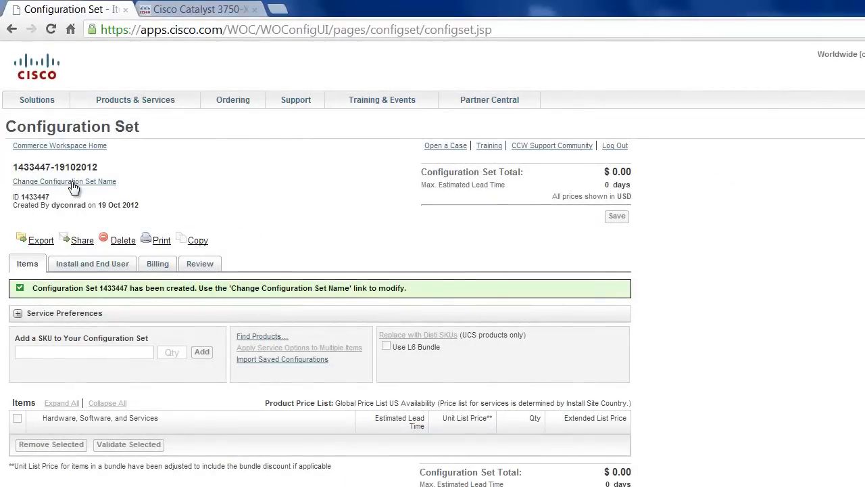
{"action": "left_click", "coordinate": [65, 181]}
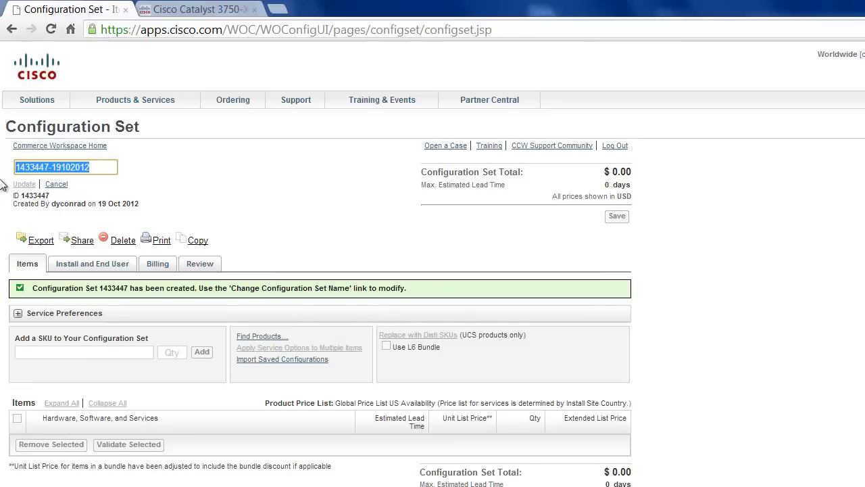
{"action": "type", "text": "Tesd"}
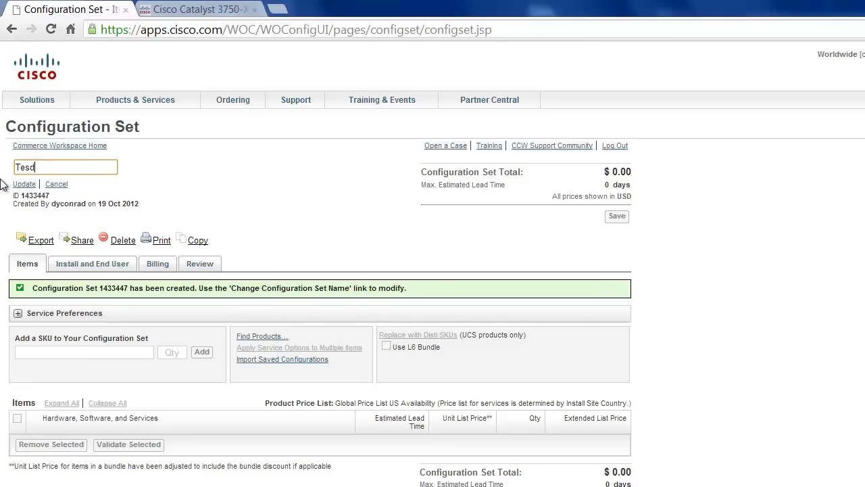
{"action": "type", "text": "Test1"}
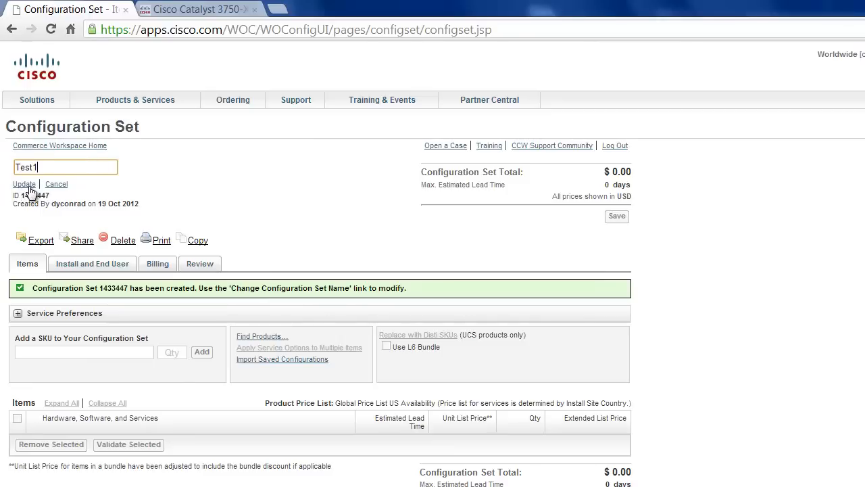
{"action": "left_click", "coordinate": [25, 184]}
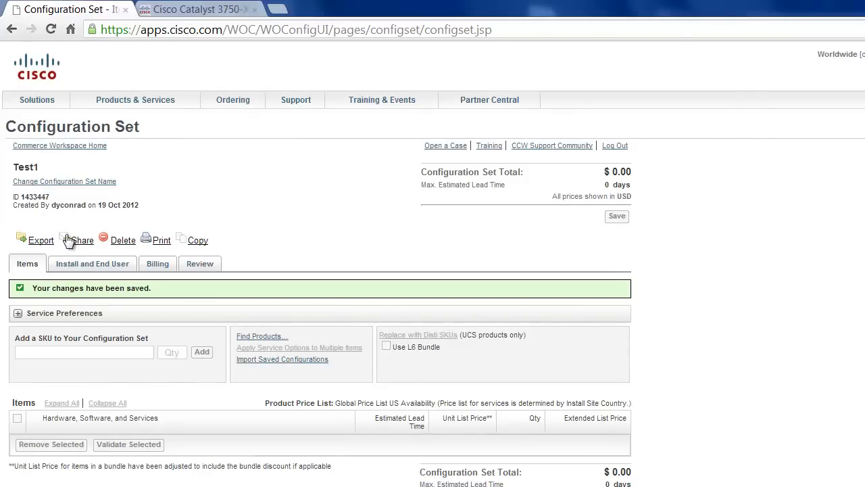
{"action": "mouse_move", "coordinate": [262, 335]}
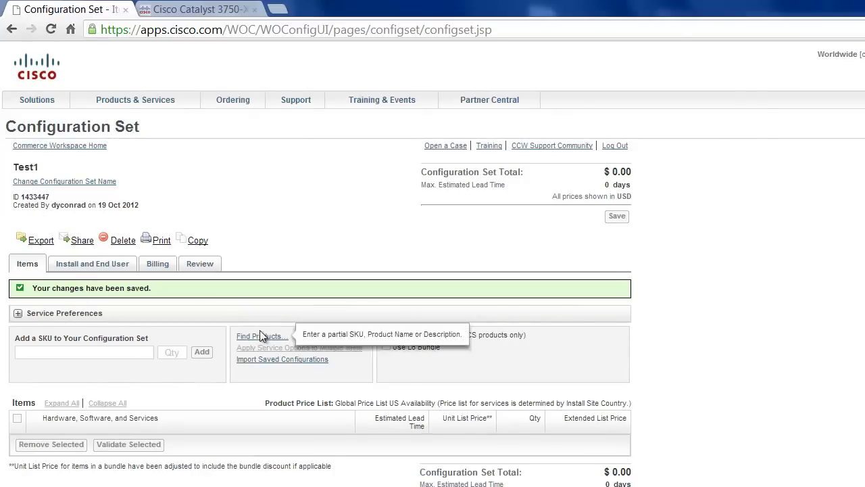
{"action": "mouse_move", "coordinate": [250, 343]}
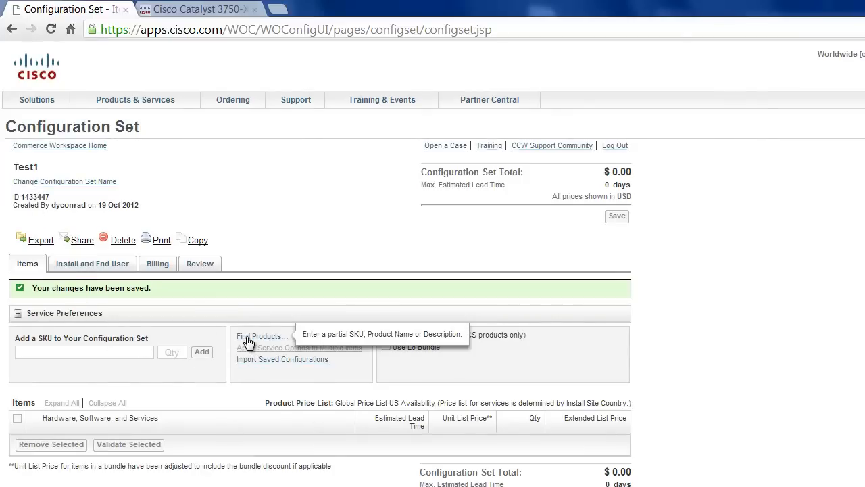
- Search Find Products by description/SKU for '6500', listing 203 Catalyst results
{"action": "left_click", "coordinate": [259, 335]}
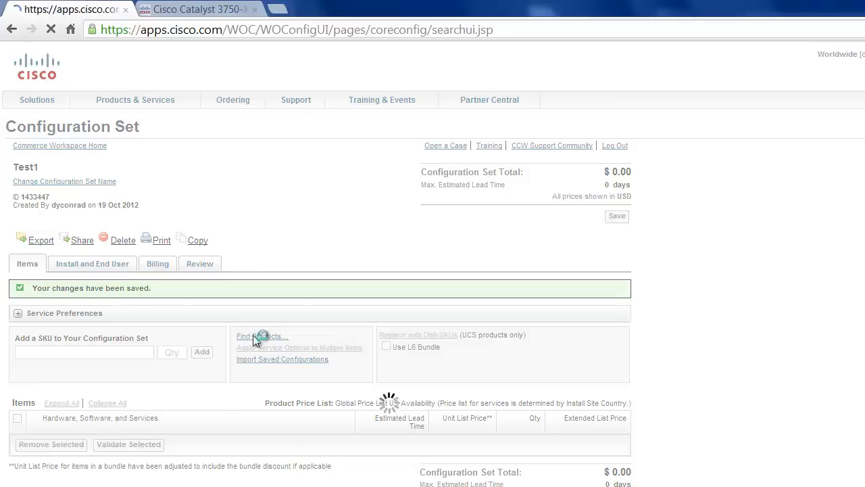
{"action": "left_click", "coordinate": [259, 336]}
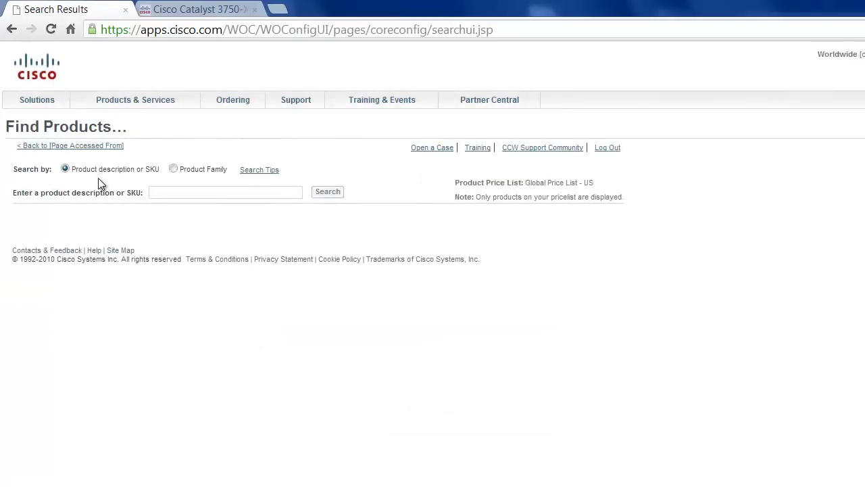
{"action": "mouse_move", "coordinate": [150, 179]}
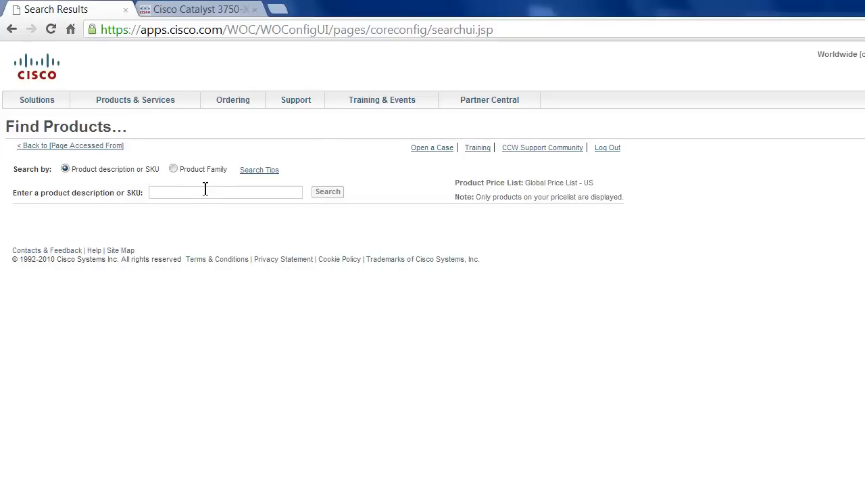
{"action": "left_click", "coordinate": [226, 192]}
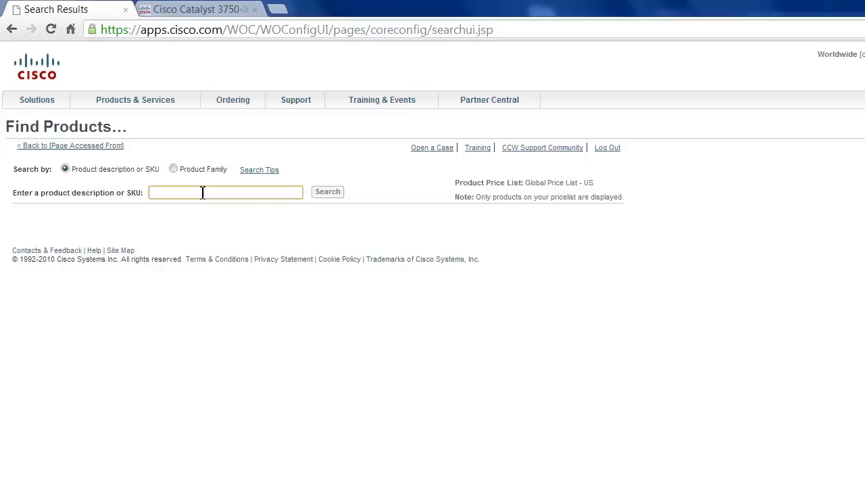
{"action": "type", "text": "6500"}
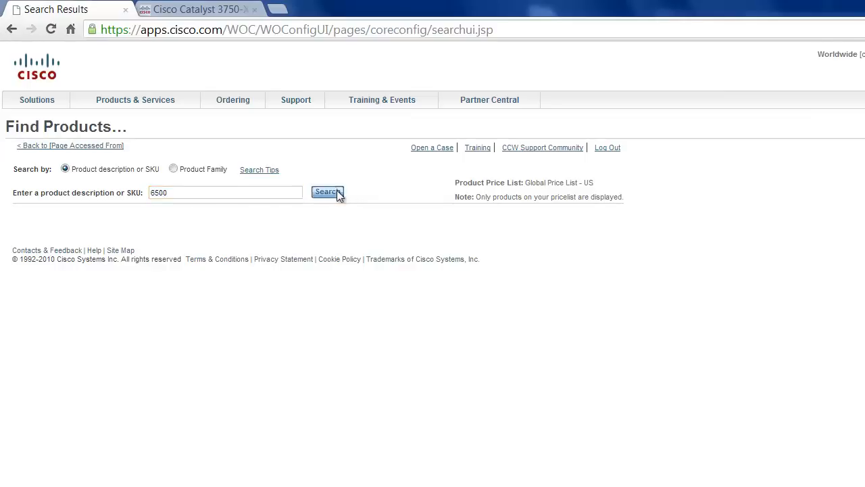
{"action": "left_click", "coordinate": [327, 192]}
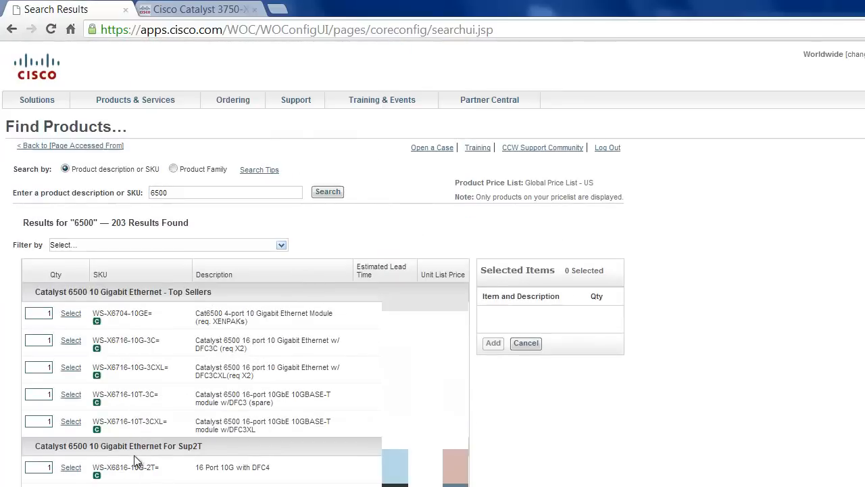
{"action": "mouse_move", "coordinate": [155, 284]}
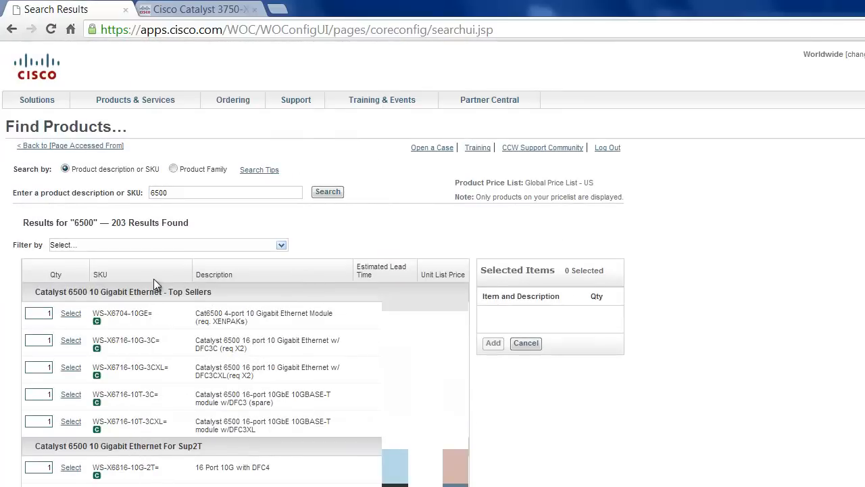
{"action": "left_click", "coordinate": [173, 168]}
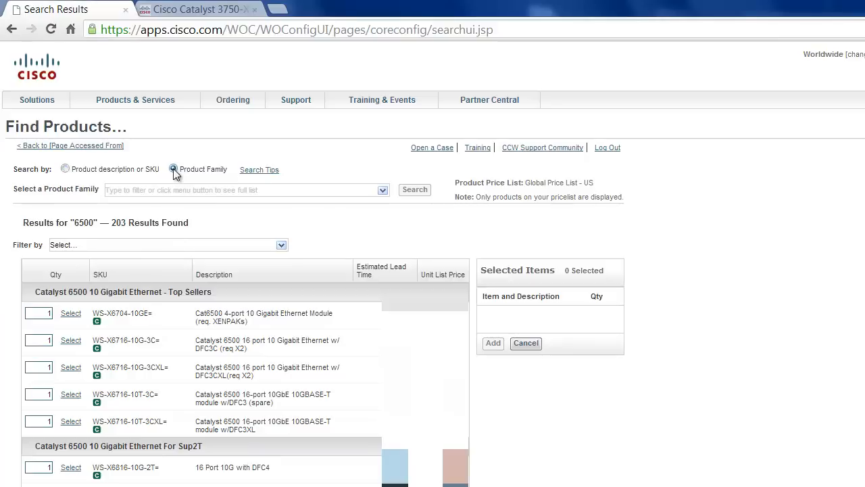
{"action": "left_click", "coordinate": [173, 169]}
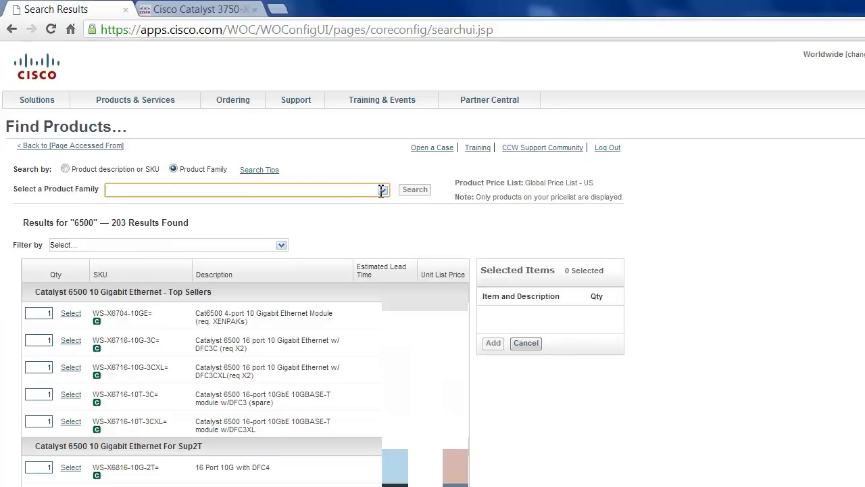
{"action": "left_click", "coordinate": [383, 189]}
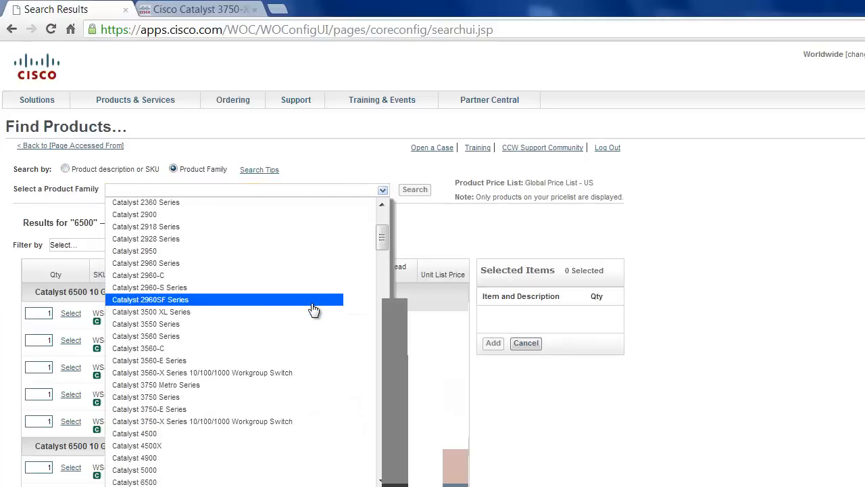
{"action": "mouse_move", "coordinate": [255, 422]}
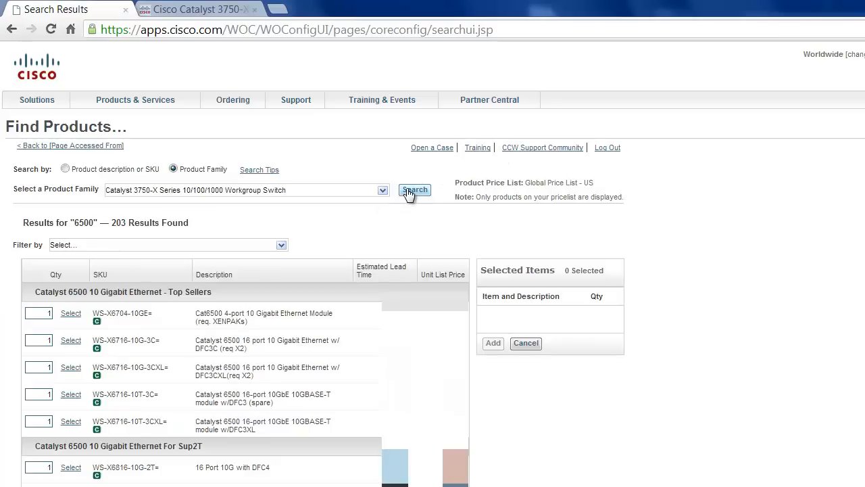
{"action": "left_click", "coordinate": [413, 189]}
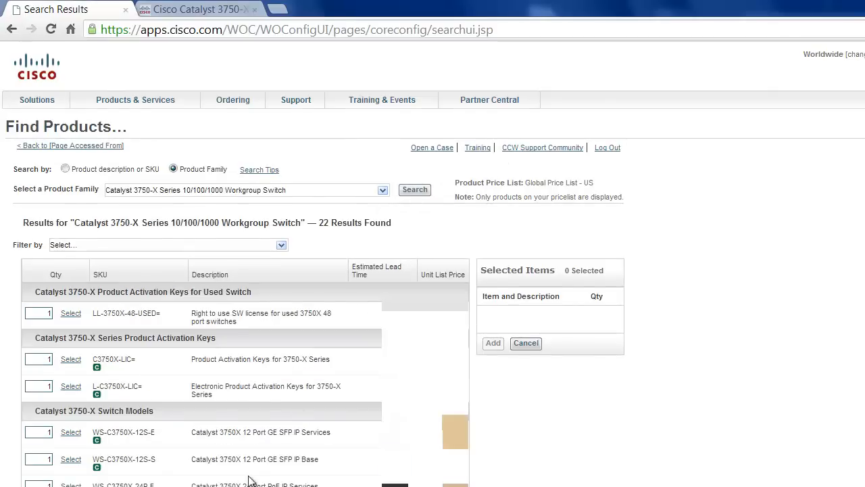
{"action": "scroll", "scroll_direction": "down", "scroll_amount": 3}
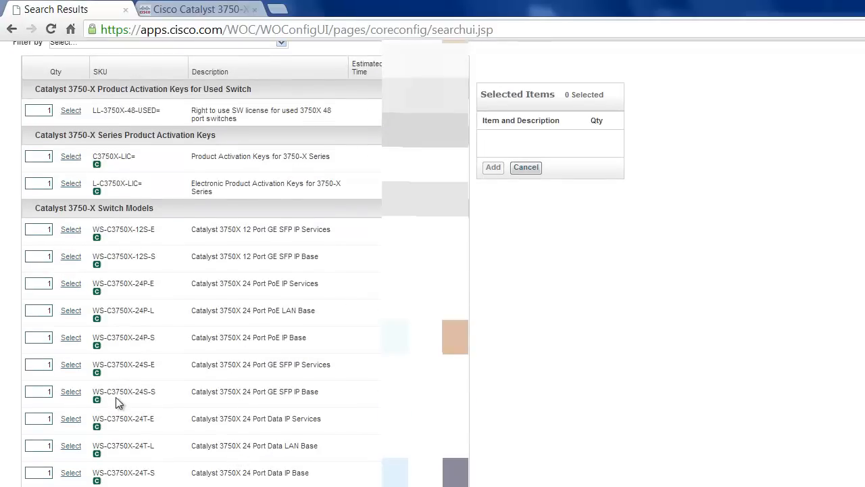
{"action": "mouse_move", "coordinate": [143, 431]}
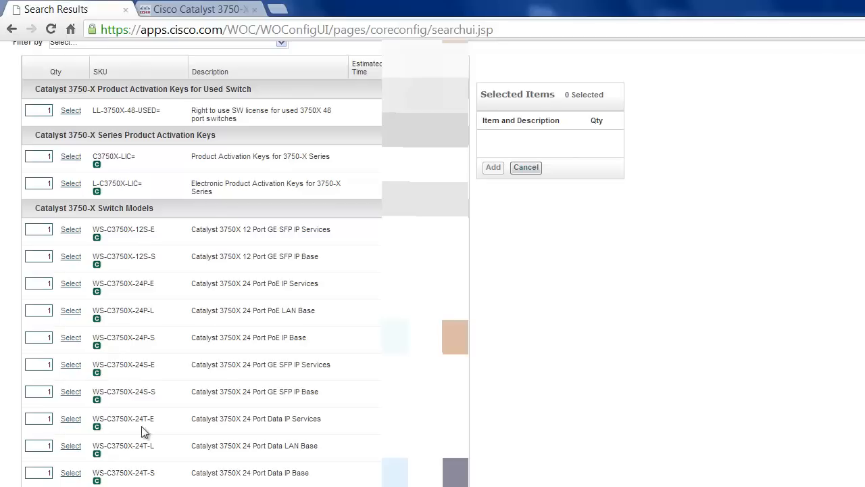
{"action": "mouse_move", "coordinate": [141, 241]}
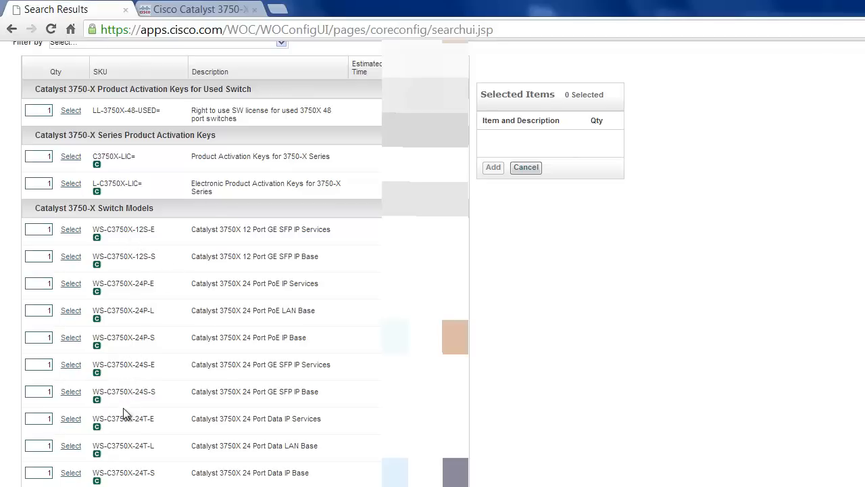
{"action": "left_click", "coordinate": [196, 9]}
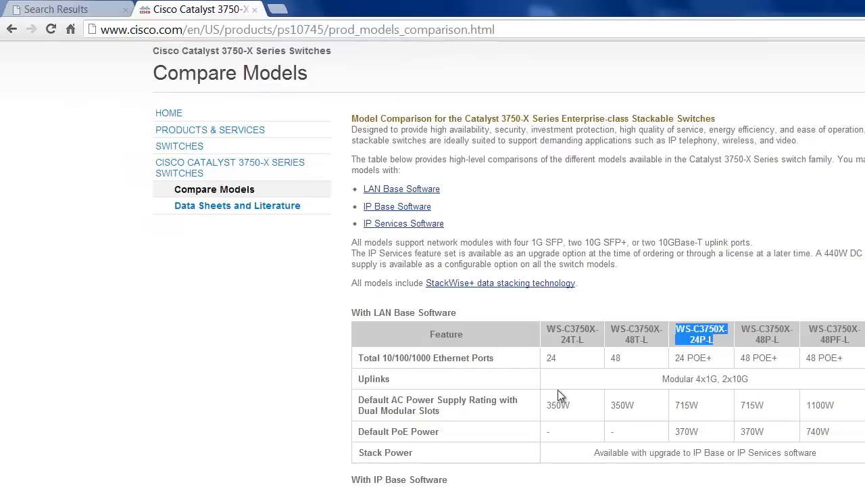
{"action": "mouse_move", "coordinate": [665, 345]}
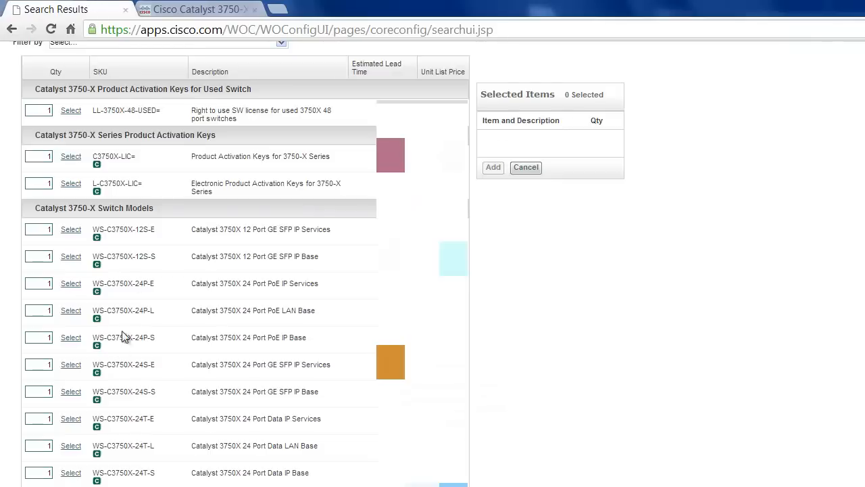
{"action": "mouse_move", "coordinate": [143, 311]}
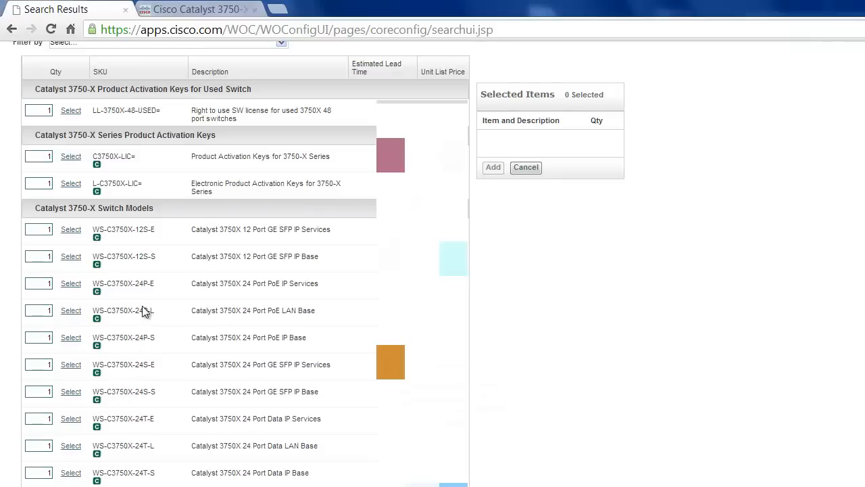
- Select WS-C3750X-24P-L and add it to Test1, totalling $6,000
{"action": "scroll", "scroll_direction": "up", "scroll_amount": 3}
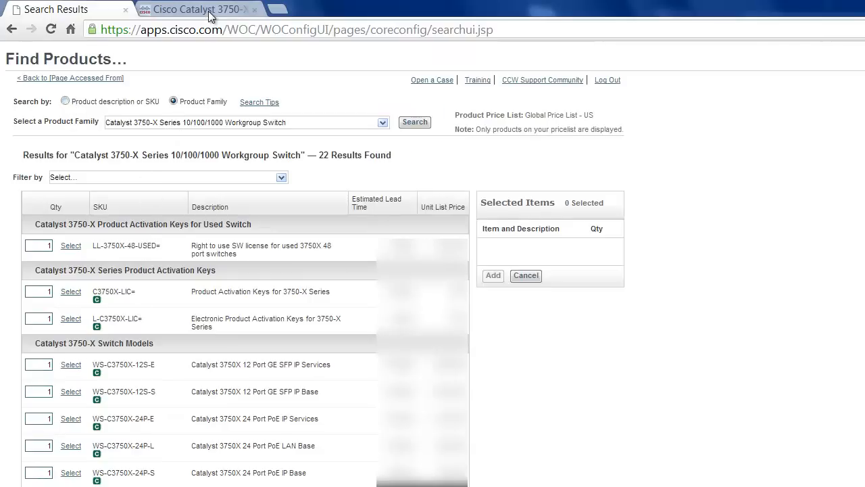
{"action": "mouse_move", "coordinate": [70, 446]}
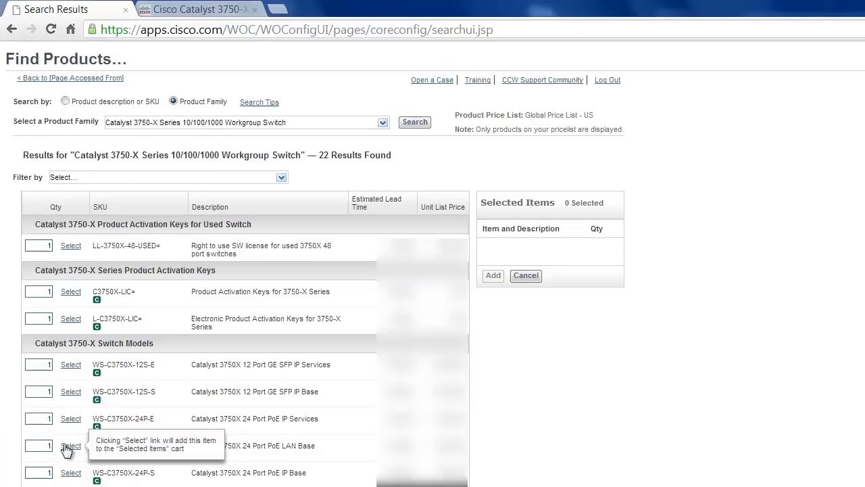
{"action": "mouse_move", "coordinate": [138, 453]}
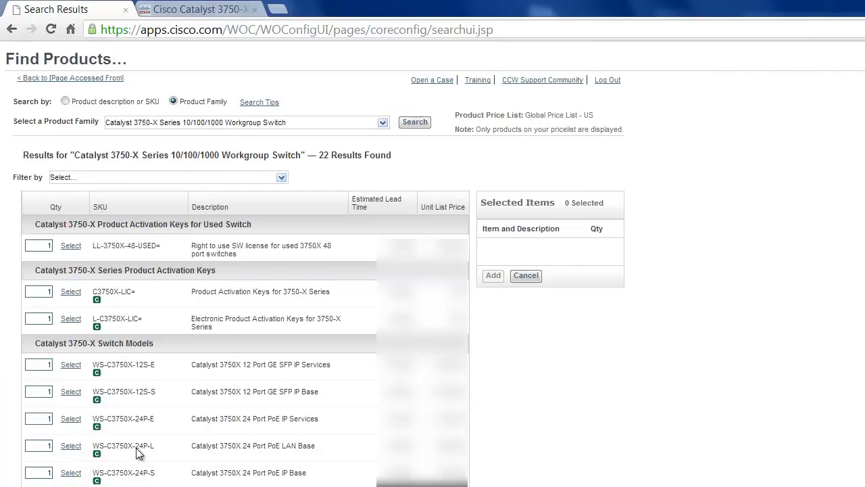
{"action": "left_click", "coordinate": [71, 445]}
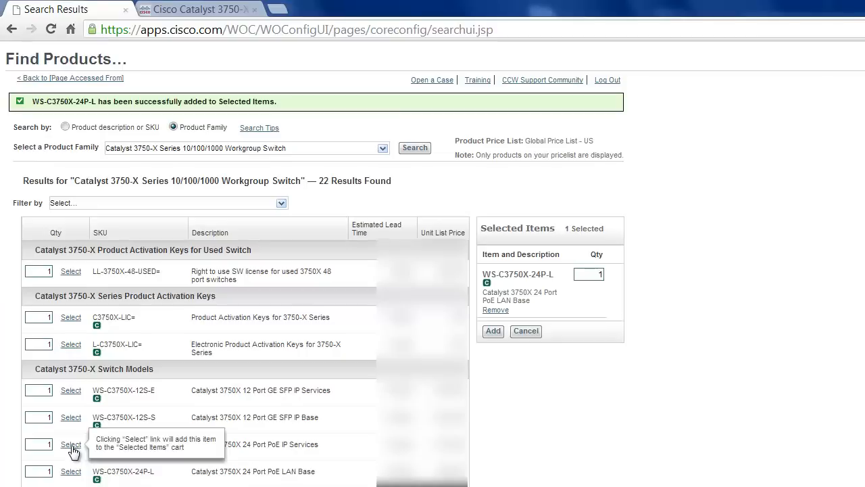
{"action": "mouse_move", "coordinate": [530, 223]}
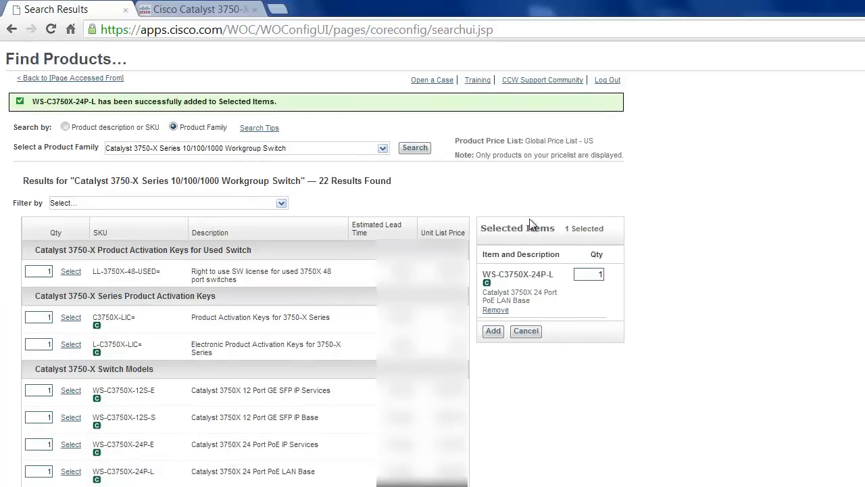
{"action": "mouse_move", "coordinate": [493, 331]}
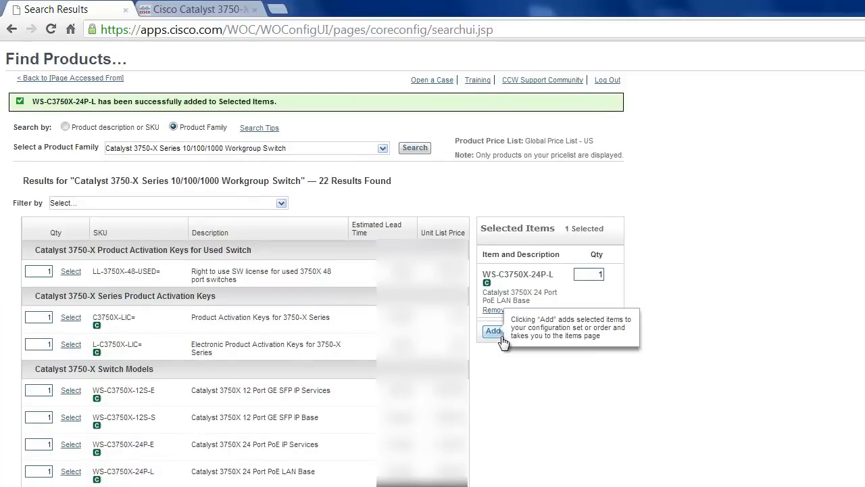
{"action": "left_click", "coordinate": [494, 330]}
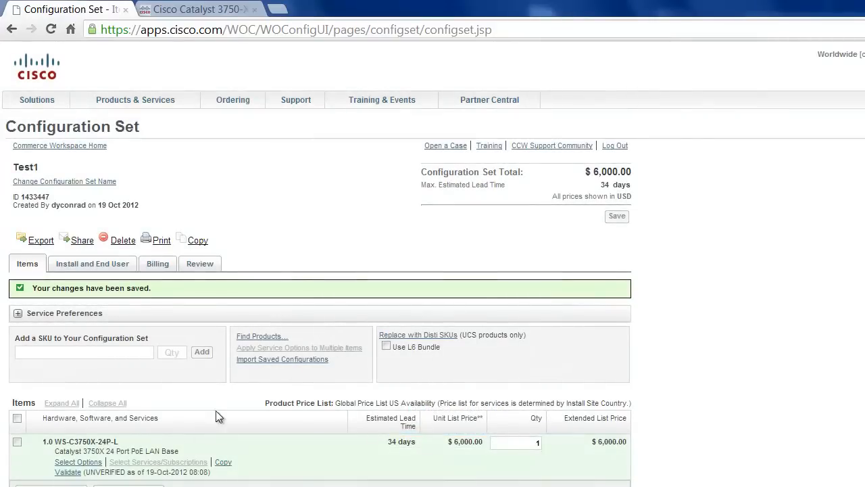
{"action": "mouse_move", "coordinate": [68, 472]}
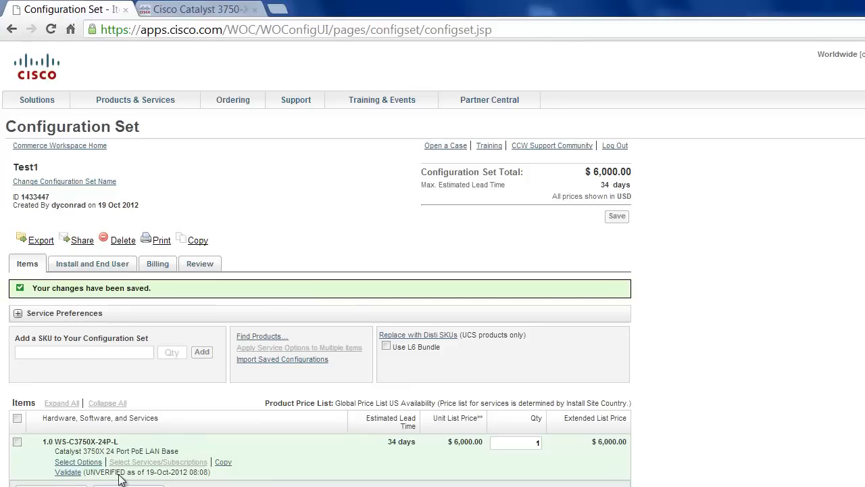
{"action": "mouse_move", "coordinate": [88, 480]}
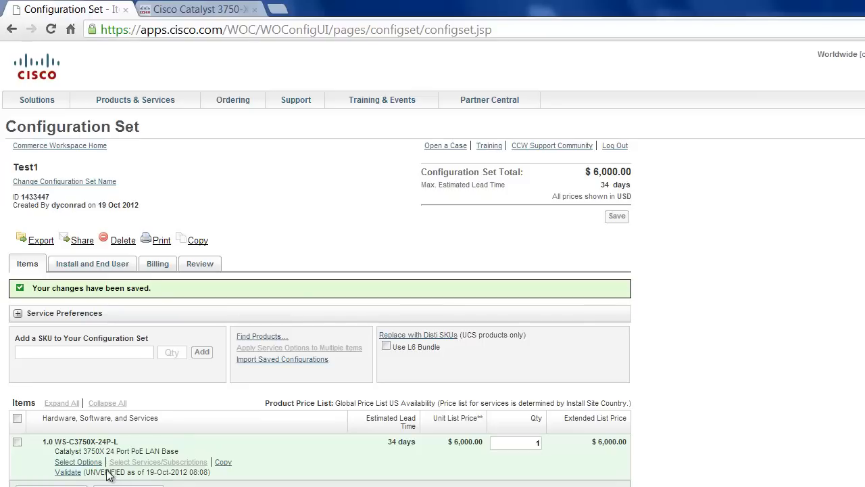
{"action": "mouse_move", "coordinate": [95, 472]}
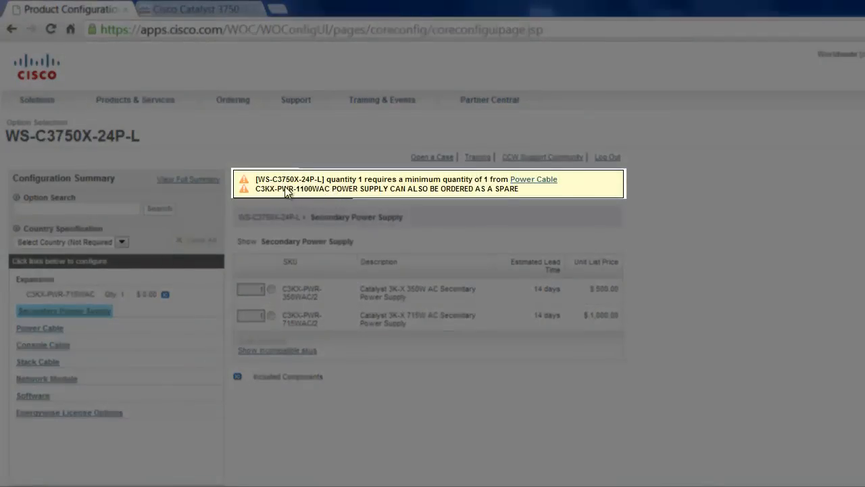
{"action": "mouse_move", "coordinate": [489, 189]}
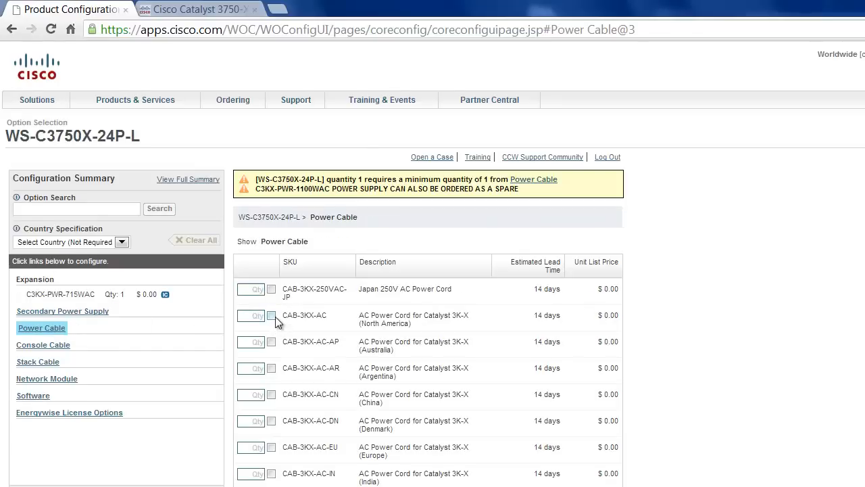
- Choose the CAB-3KX-AC North America power cord so the switch validates
{"action": "left_click", "coordinate": [270, 315]}
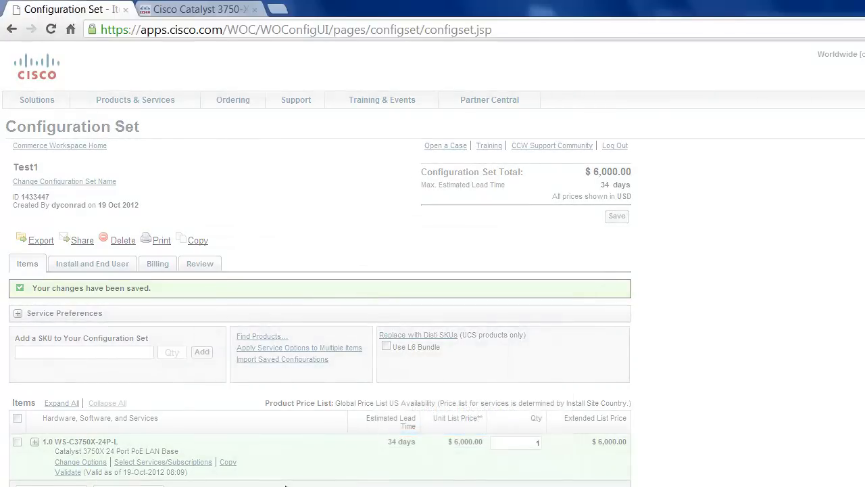
- Expand the switch line to show its power supply, stacking cable, power cord and software
{"action": "left_click", "coordinate": [28, 424]}
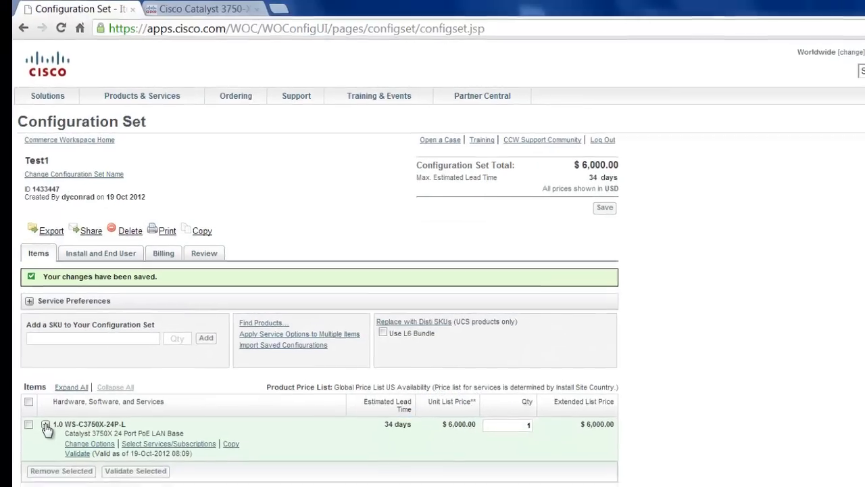
{"action": "left_click", "coordinate": [46, 424]}
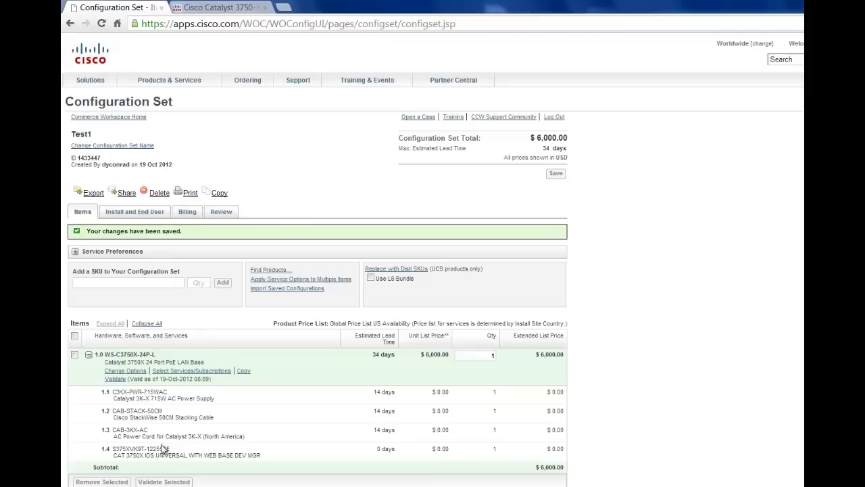
{"action": "mouse_move", "coordinate": [173, 395]}
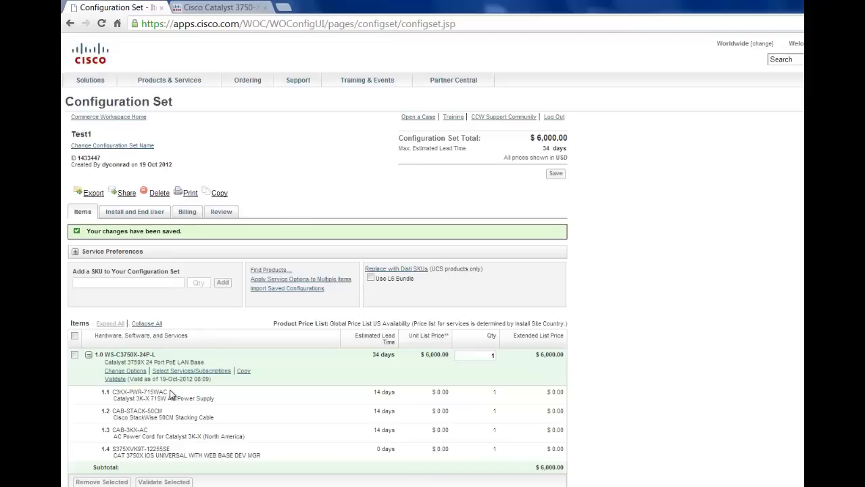
{"action": "mouse_move", "coordinate": [133, 395]}
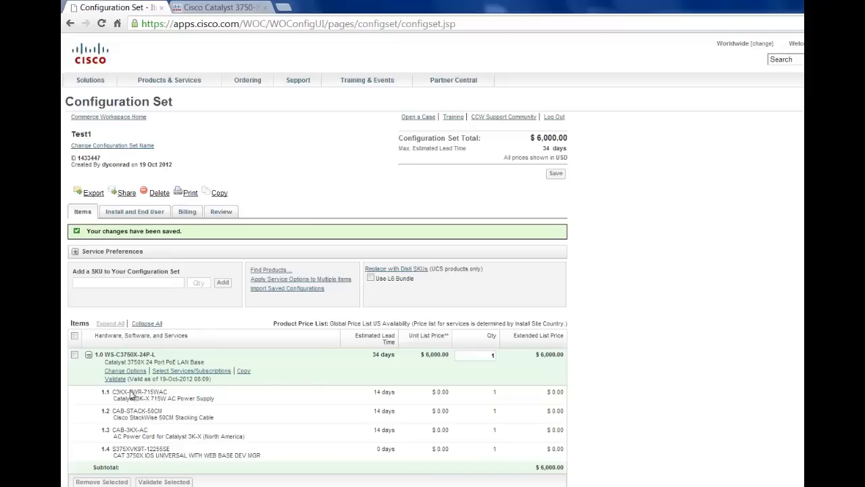
{"action": "mouse_move", "coordinate": [161, 453]}
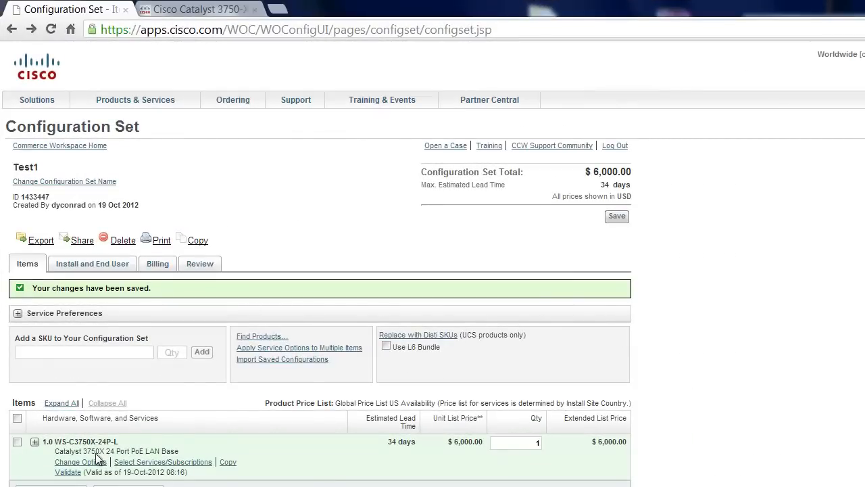
{"action": "mouse_move", "coordinate": [106, 448]}
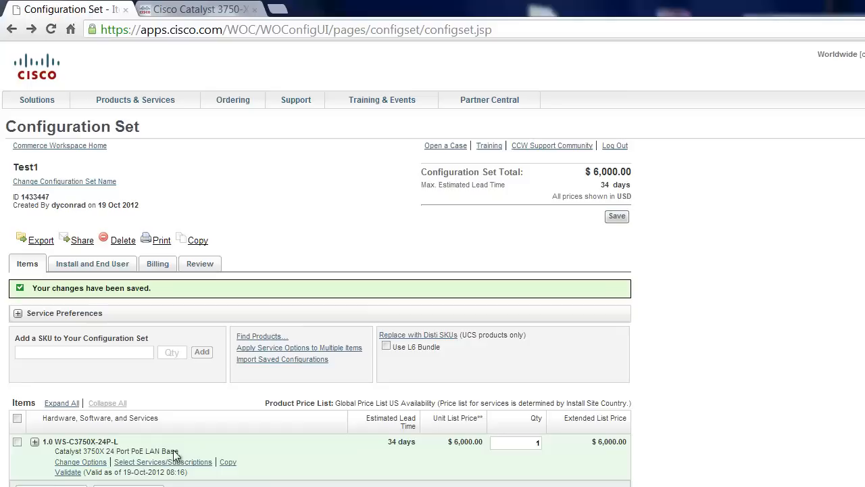
{"action": "mouse_move", "coordinate": [176, 457]}
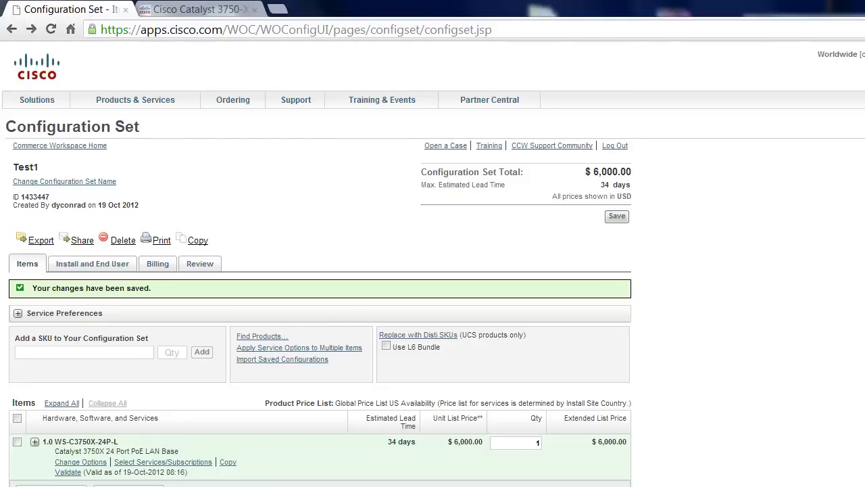
{"action": "mouse_move", "coordinate": [175, 467]}
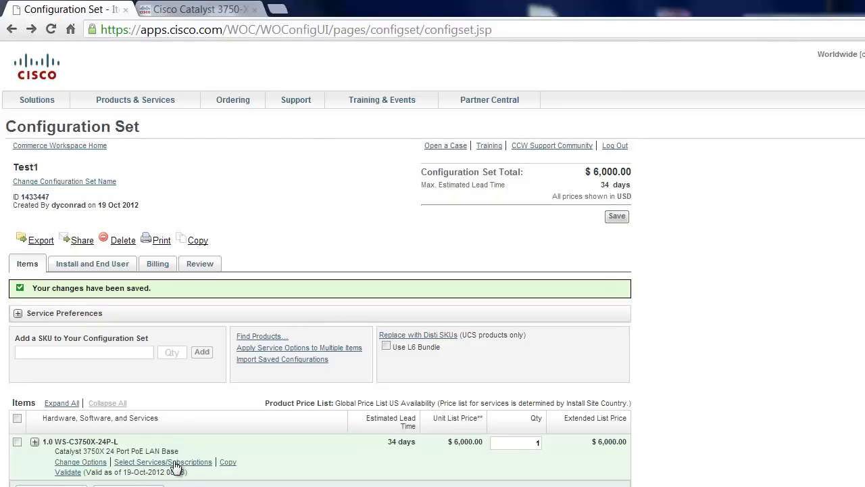
{"action": "mouse_move", "coordinate": [162, 466]}
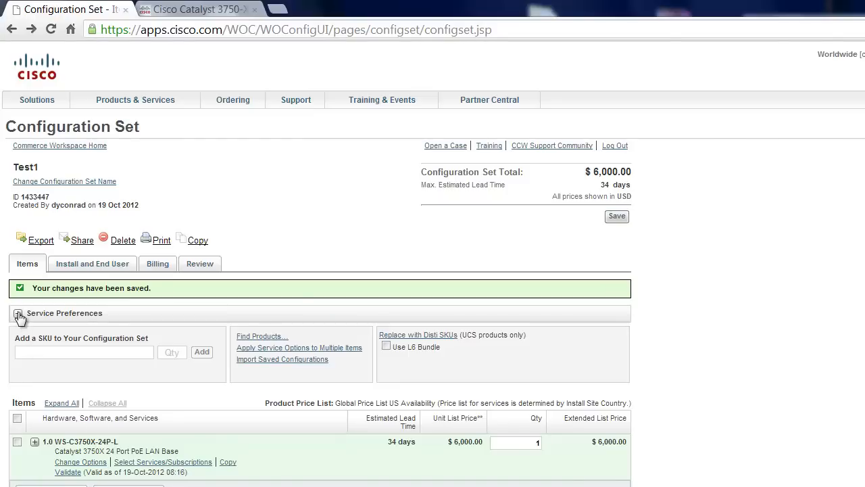
- Set Service Preferences to auto-attach SMARTnet 24x7x4 with updates and upgrades, no onsite engineer
{"action": "left_click", "coordinate": [19, 314]}
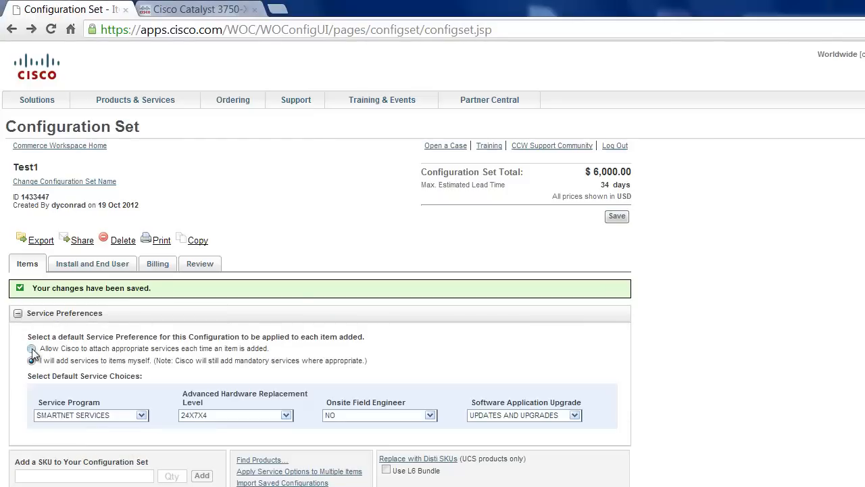
{"action": "left_click", "coordinate": [31, 349]}
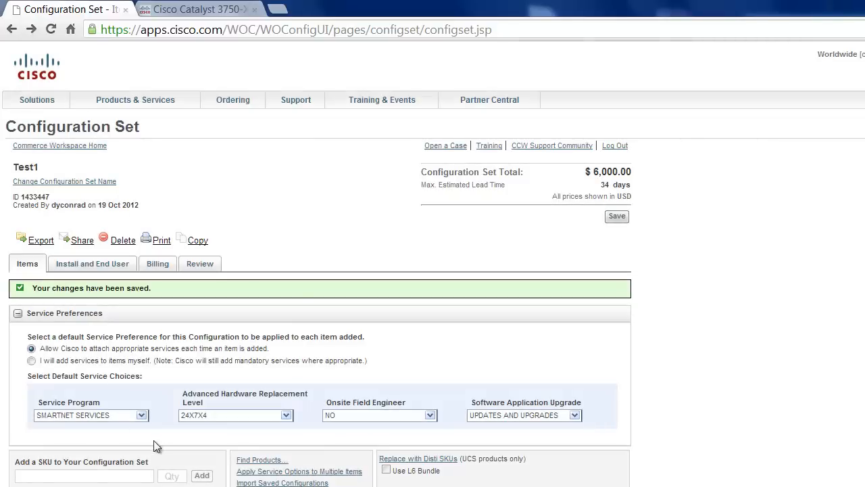
{"action": "left_click", "coordinate": [140, 415]}
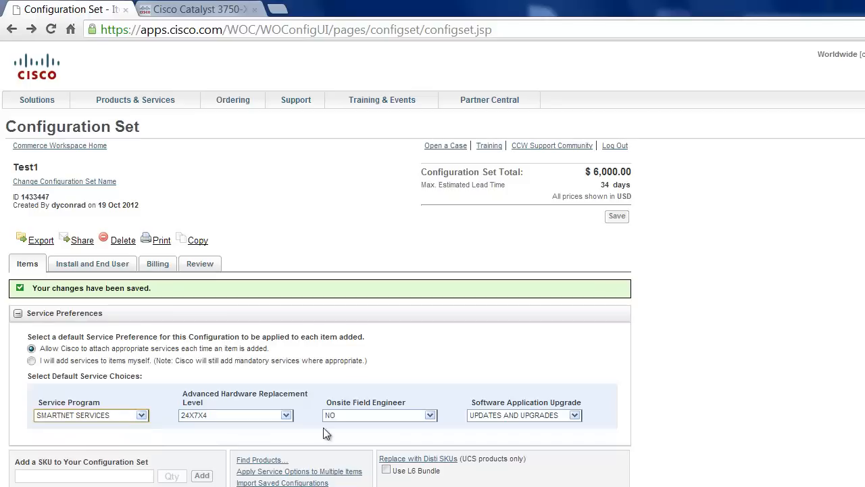
{"action": "left_click", "coordinate": [285, 415]}
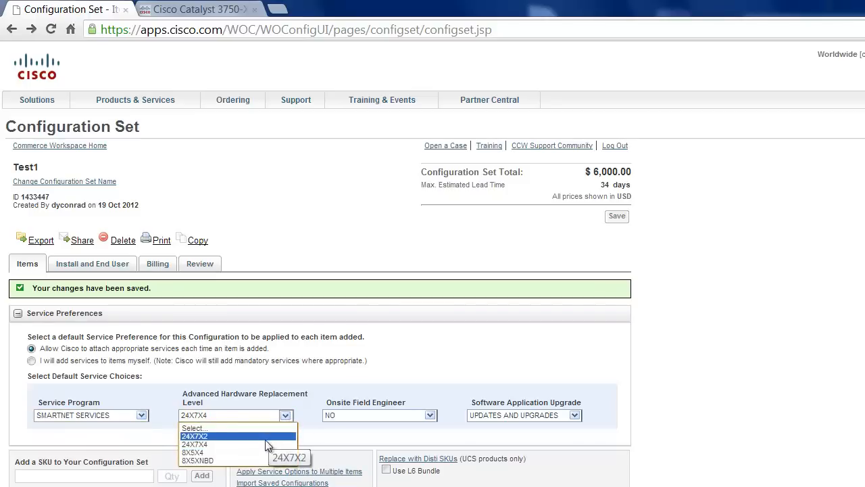
{"action": "mouse_move", "coordinate": [262, 443]}
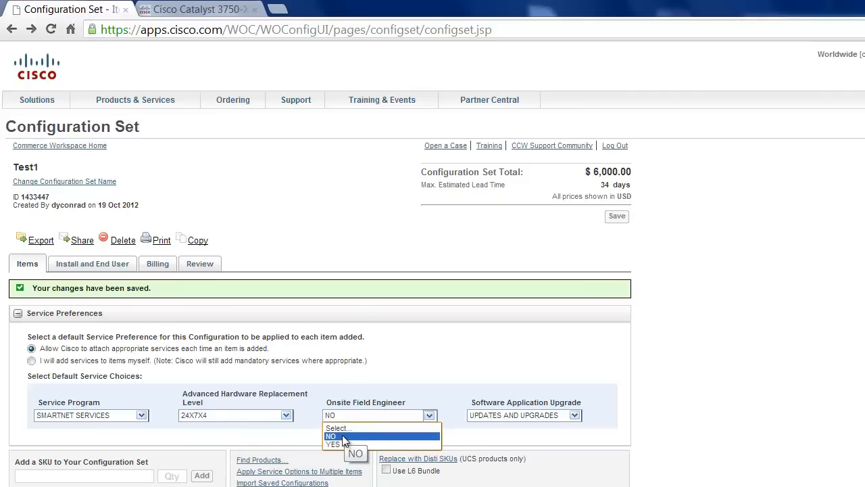
{"action": "left_click", "coordinate": [573, 416]}
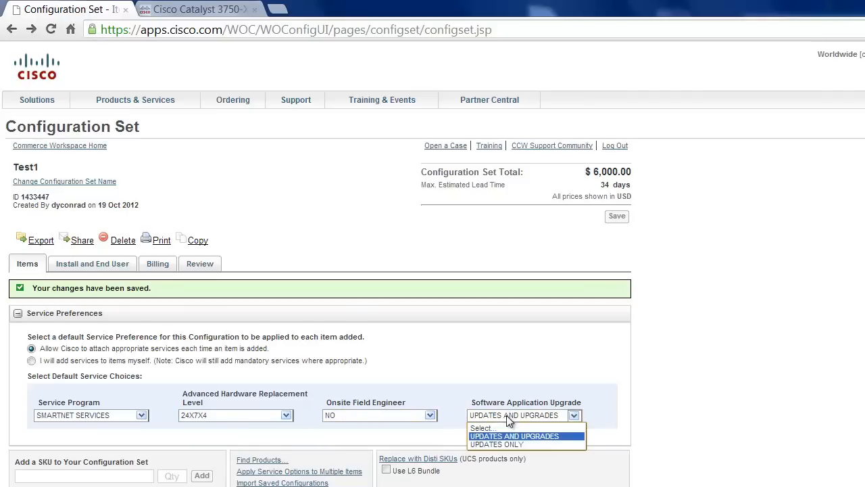
{"action": "left_click", "coordinate": [513, 435]}
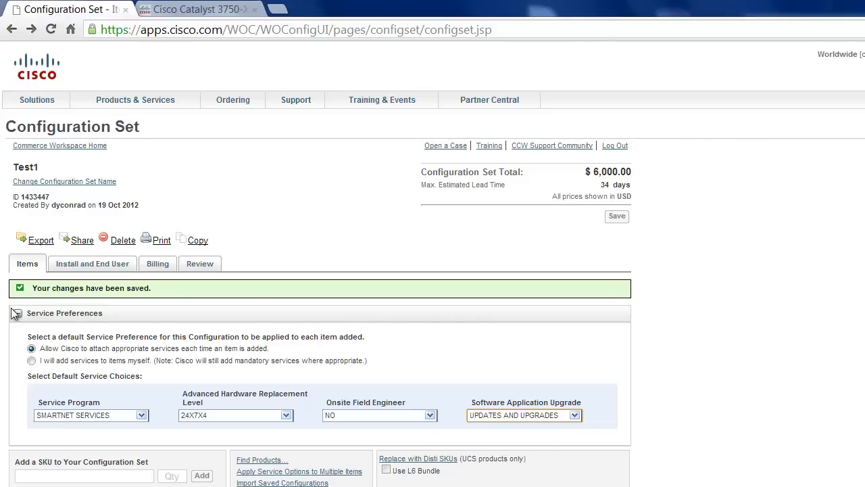
{"action": "left_click", "coordinate": [16, 314]}
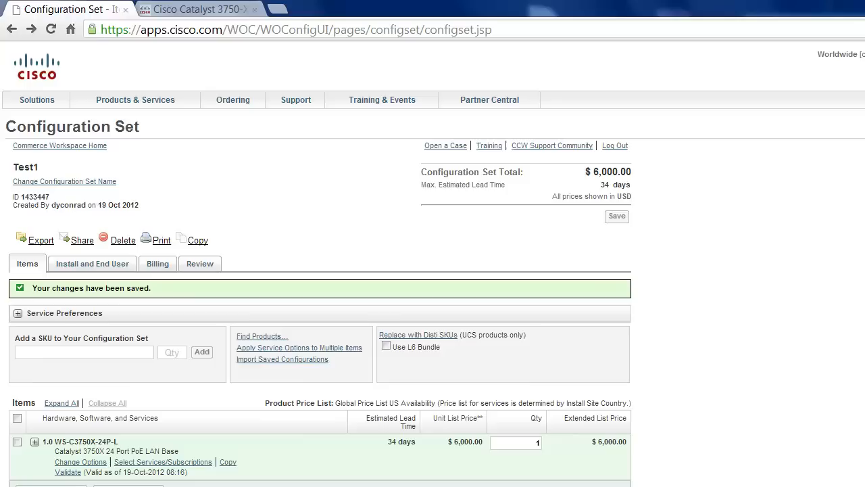
{"action": "mouse_move", "coordinate": [29, 470]}
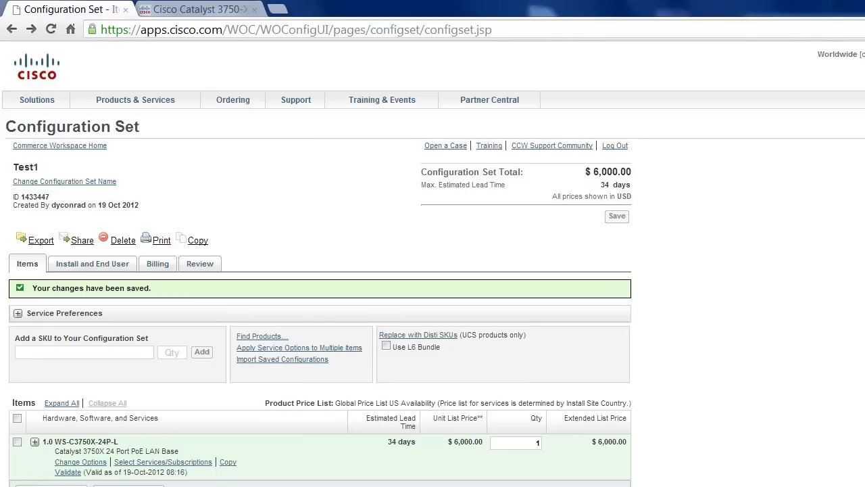
{"action": "mouse_move", "coordinate": [186, 467]}
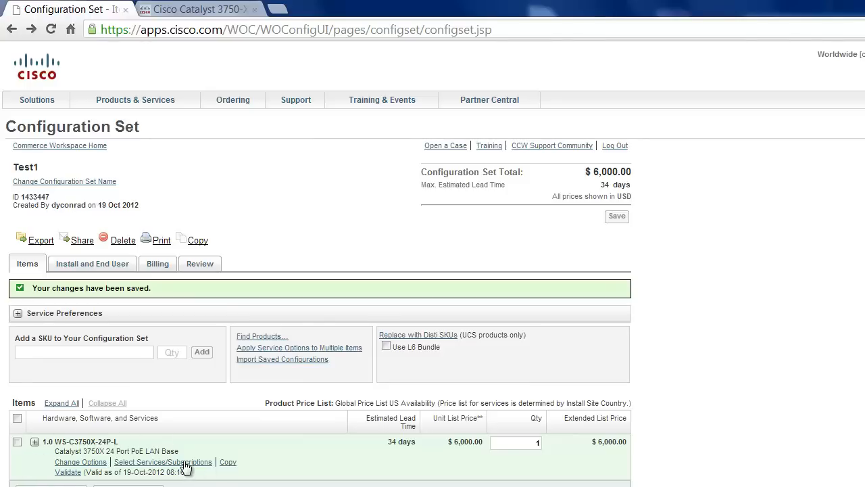
- Attach the $447 CON-SNT SMARTnet service to the switch, raising Test1 to $6,447
{"action": "left_click", "coordinate": [162, 462]}
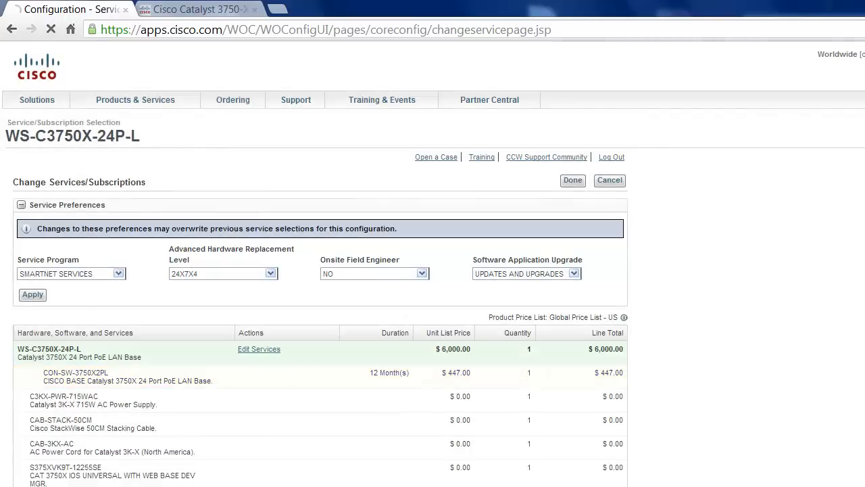
{"action": "left_click", "coordinate": [572, 180]}
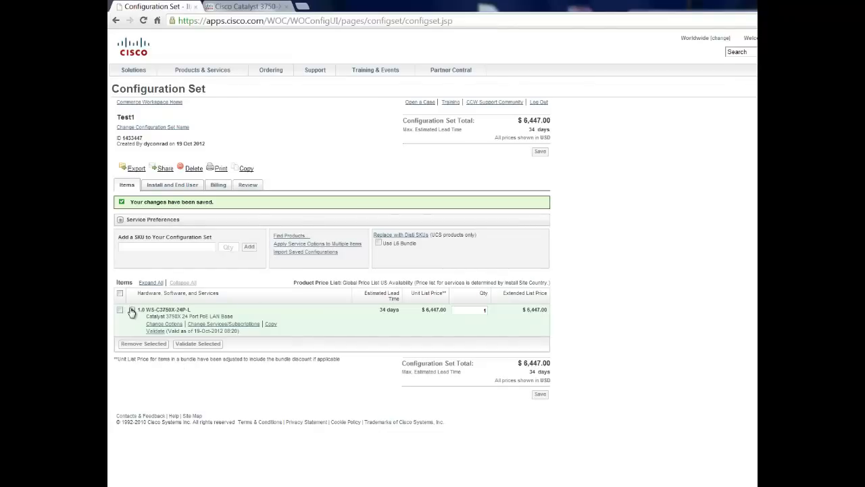
{"action": "left_click", "coordinate": [120, 309]}
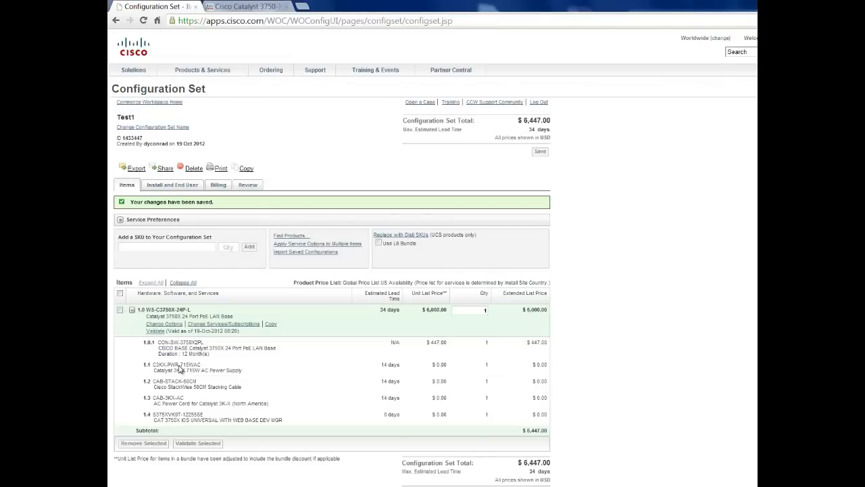
{"action": "mouse_move", "coordinate": [245, 351]}
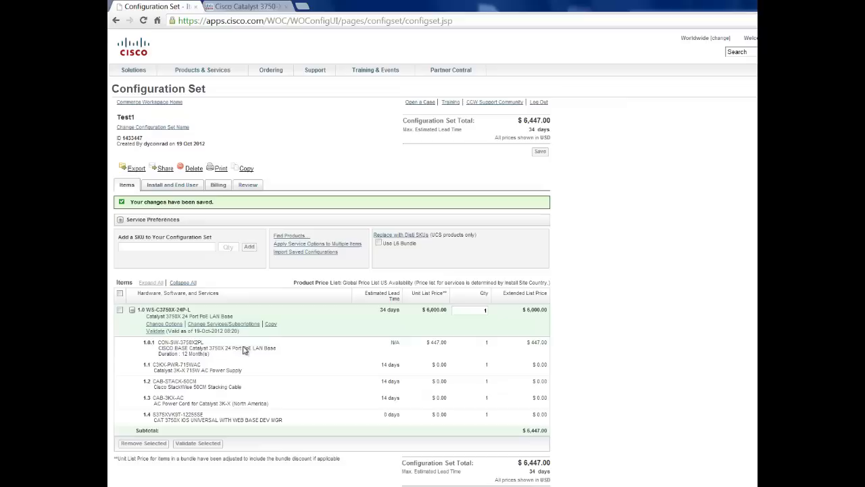
{"action": "mouse_move", "coordinate": [187, 282]}
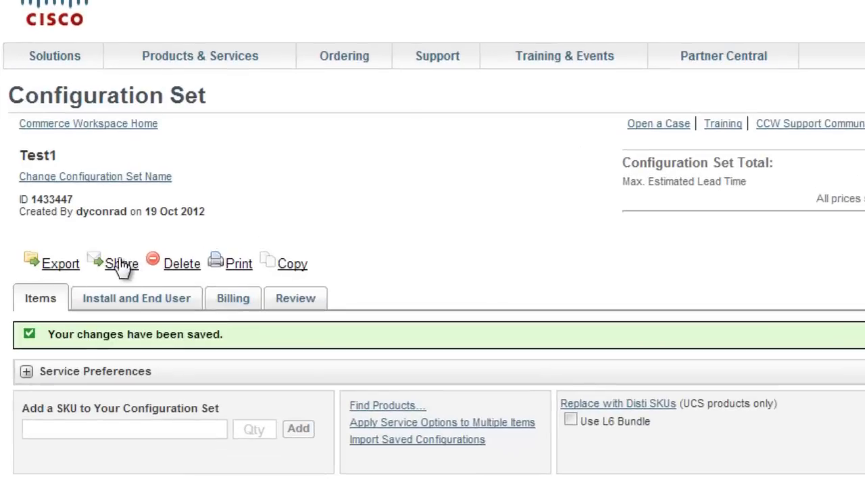
{"action": "mouse_move", "coordinate": [115, 309]}
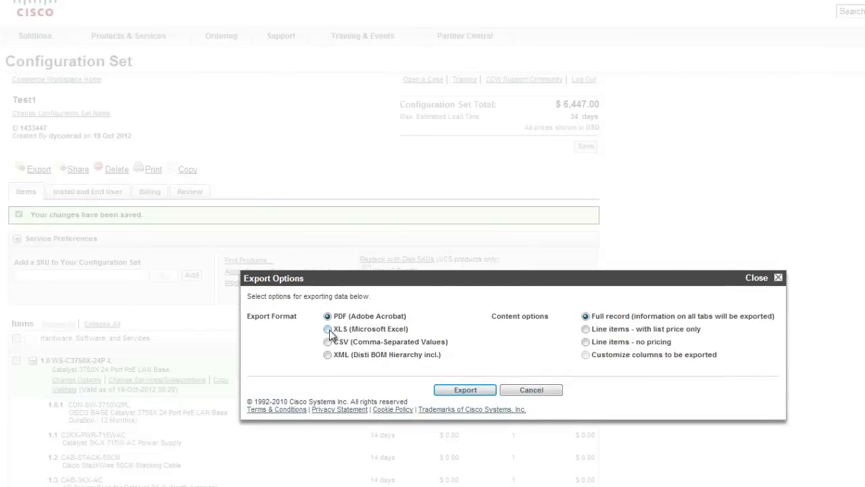
- Export Test1 as an XLS spreadsheet with header info included
{"action": "left_click", "coordinate": [328, 328]}
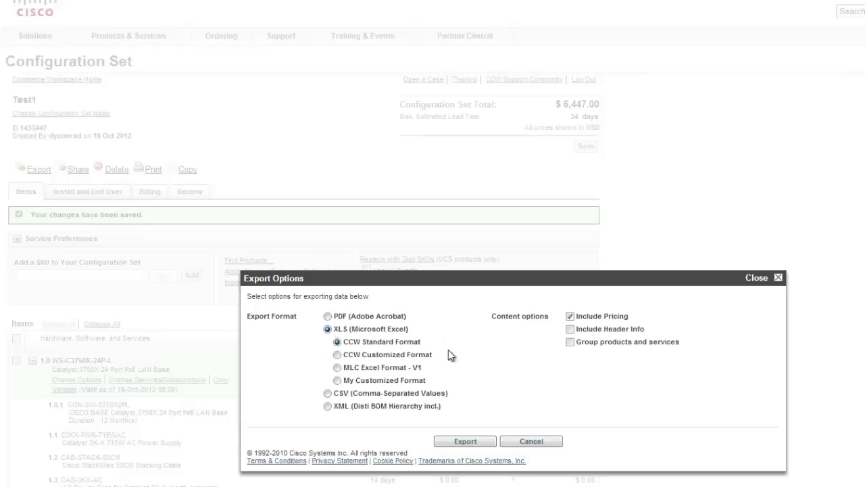
{"action": "left_click", "coordinate": [569, 328]}
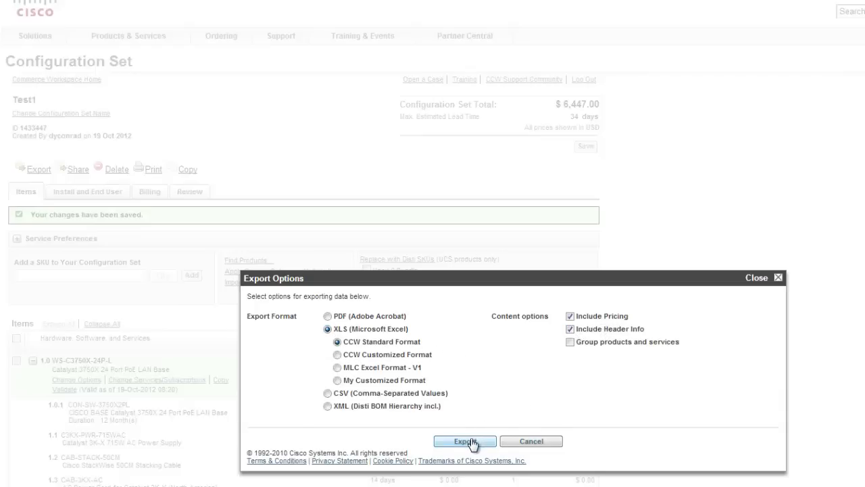
{"action": "left_click", "coordinate": [466, 440]}
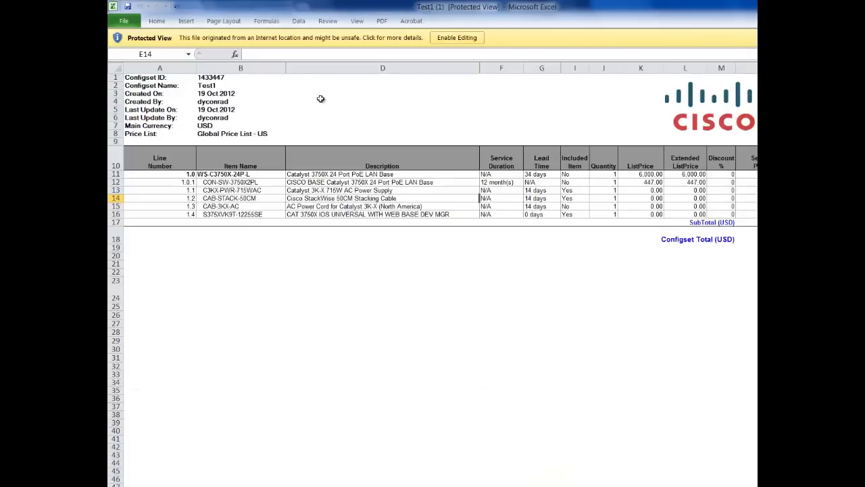
{"action": "mouse_move", "coordinate": [411, 234]}
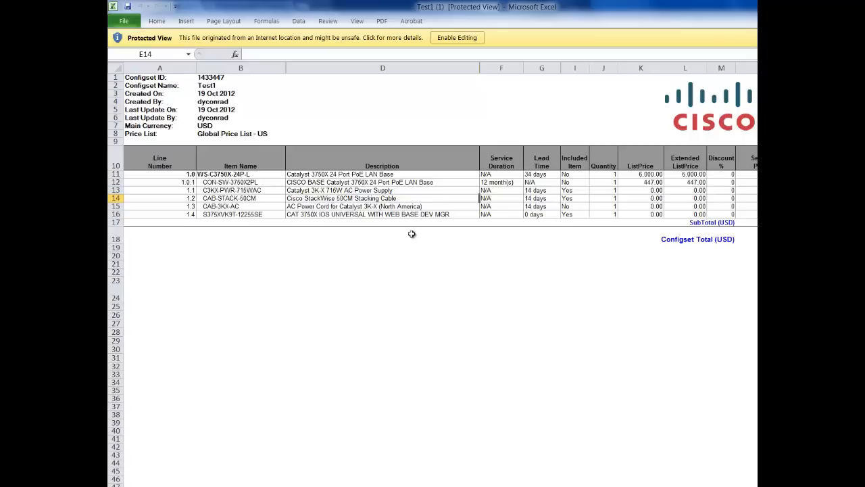
{"action": "mouse_move", "coordinate": [235, 169]}
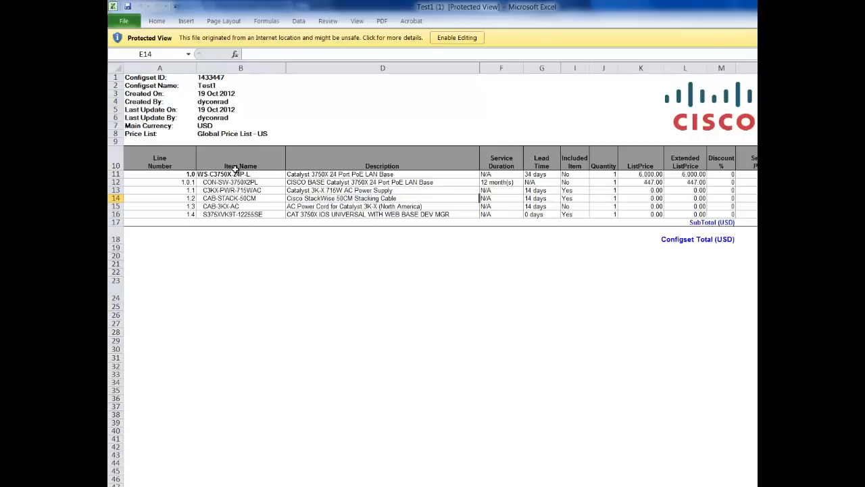
{"action": "mouse_move", "coordinate": [266, 243]}
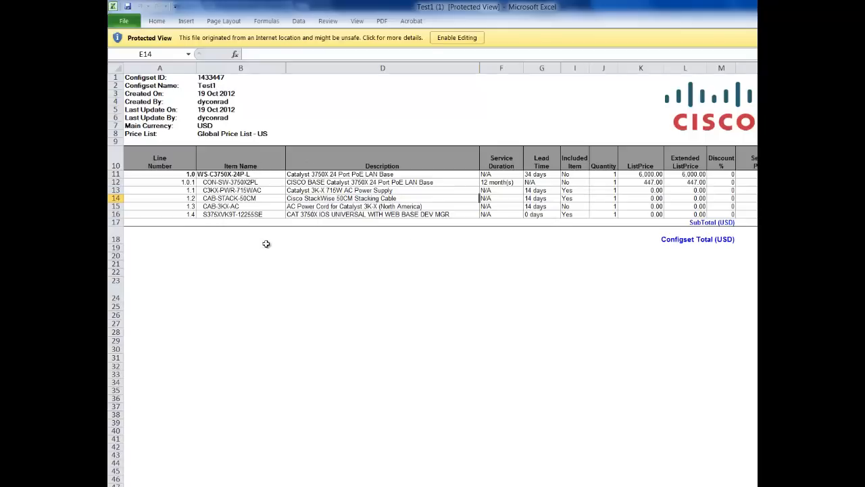
{"action": "mouse_move", "coordinate": [697, 194]}
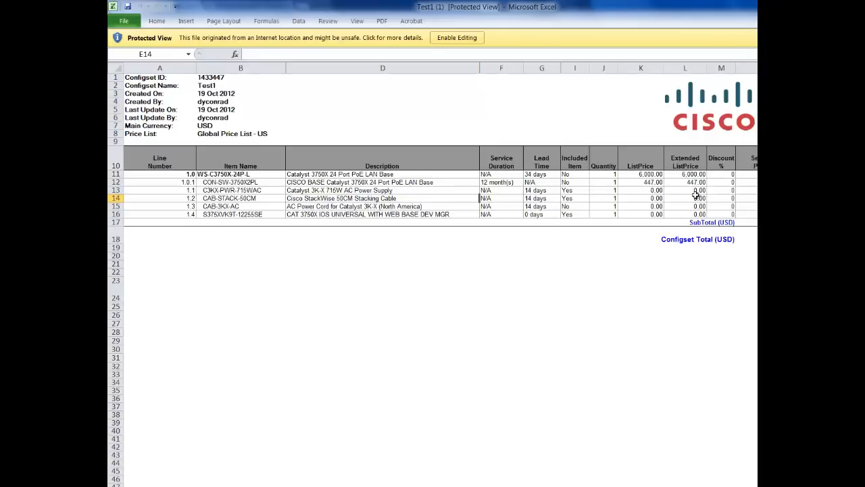